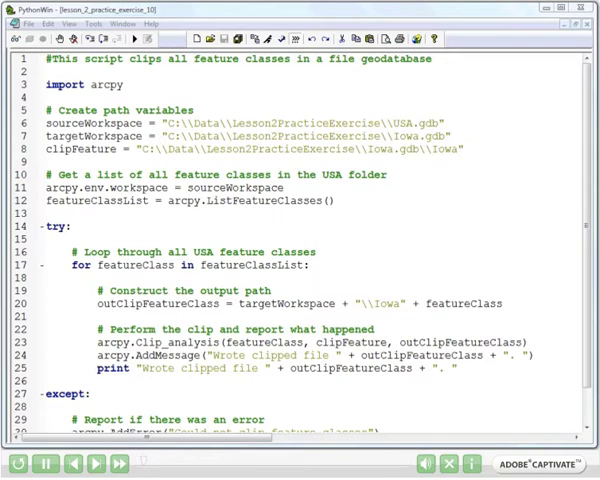
double_click(88, 84)
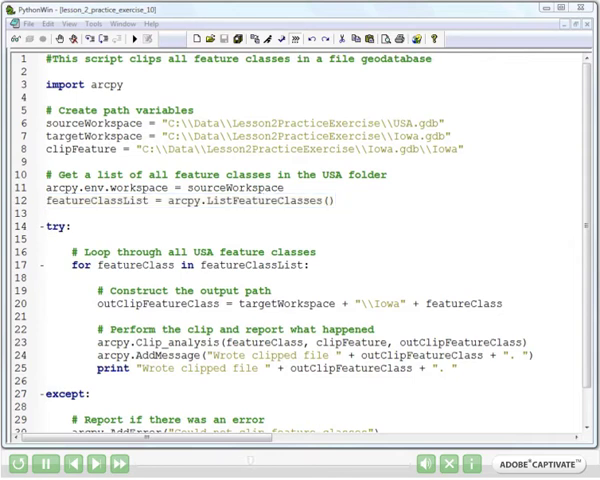
double_click(48, 226)
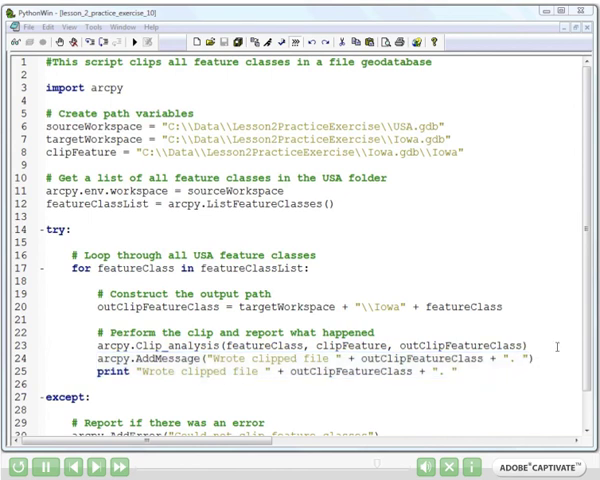
scroll(down, 3)
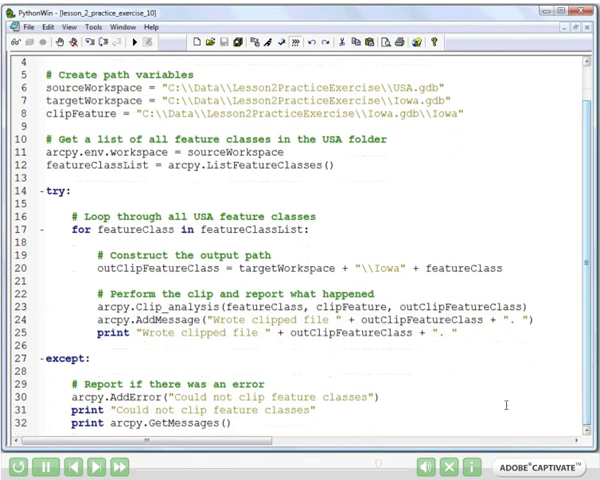